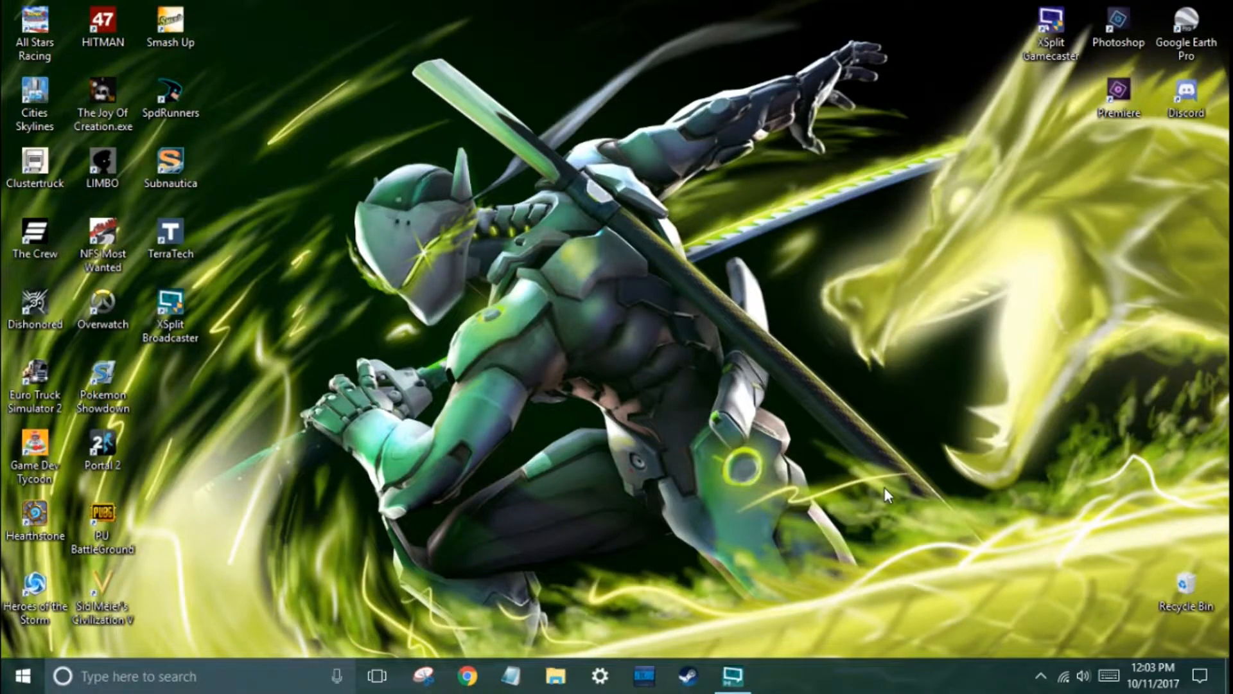
{"action": "mouse_move", "coordinate": [1068, 612]}
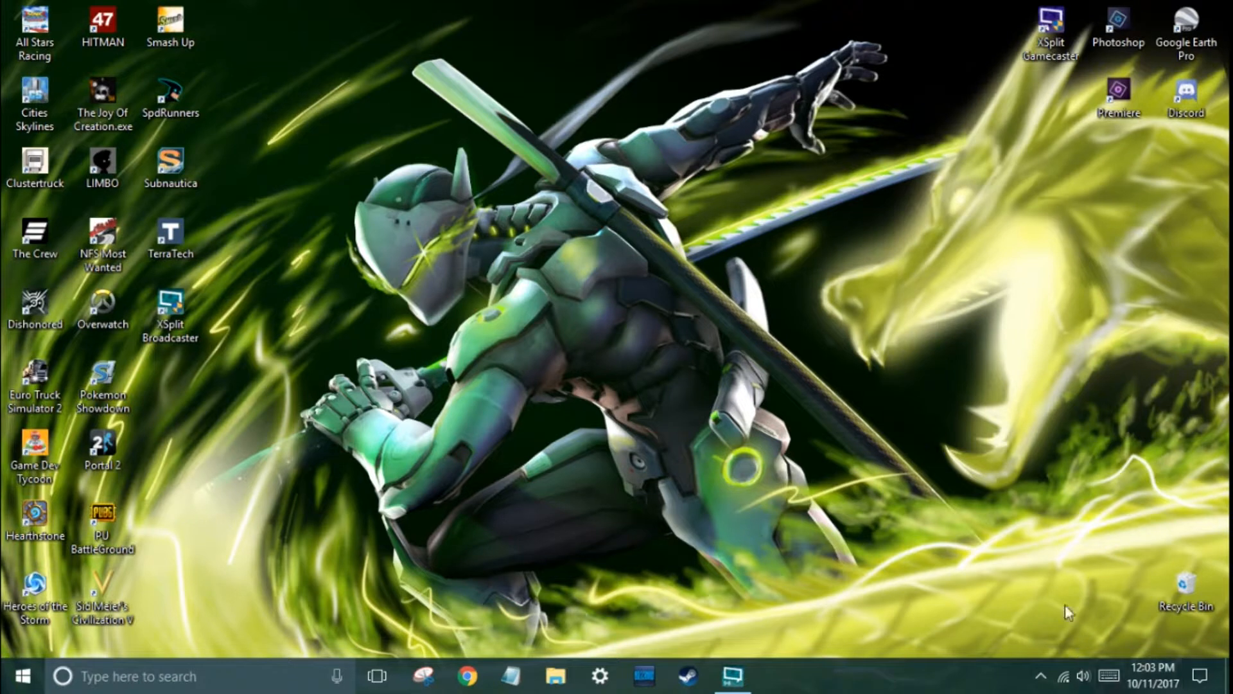
{"action": "mouse_move", "coordinate": [1076, 676]}
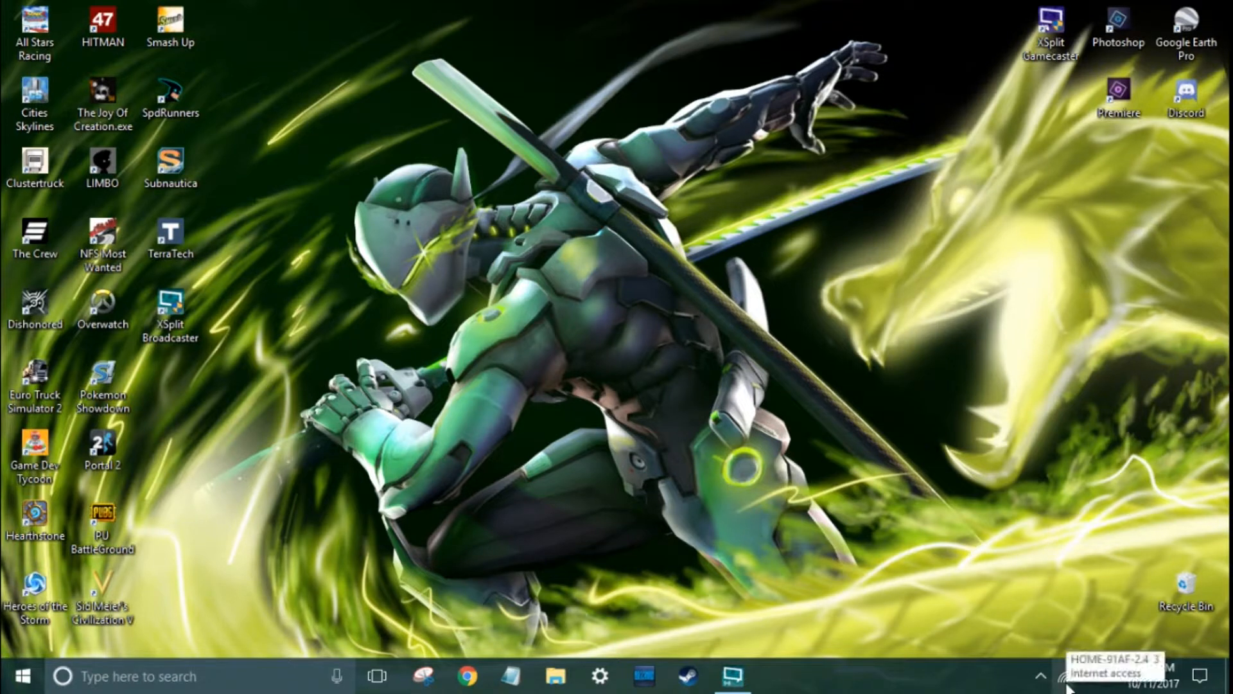
Step: Open the taskbar Wi-Fi flyout showing HOME-91AF-2.4 connected among nearby networks
{"action": "left_click", "coordinate": [1081, 676]}
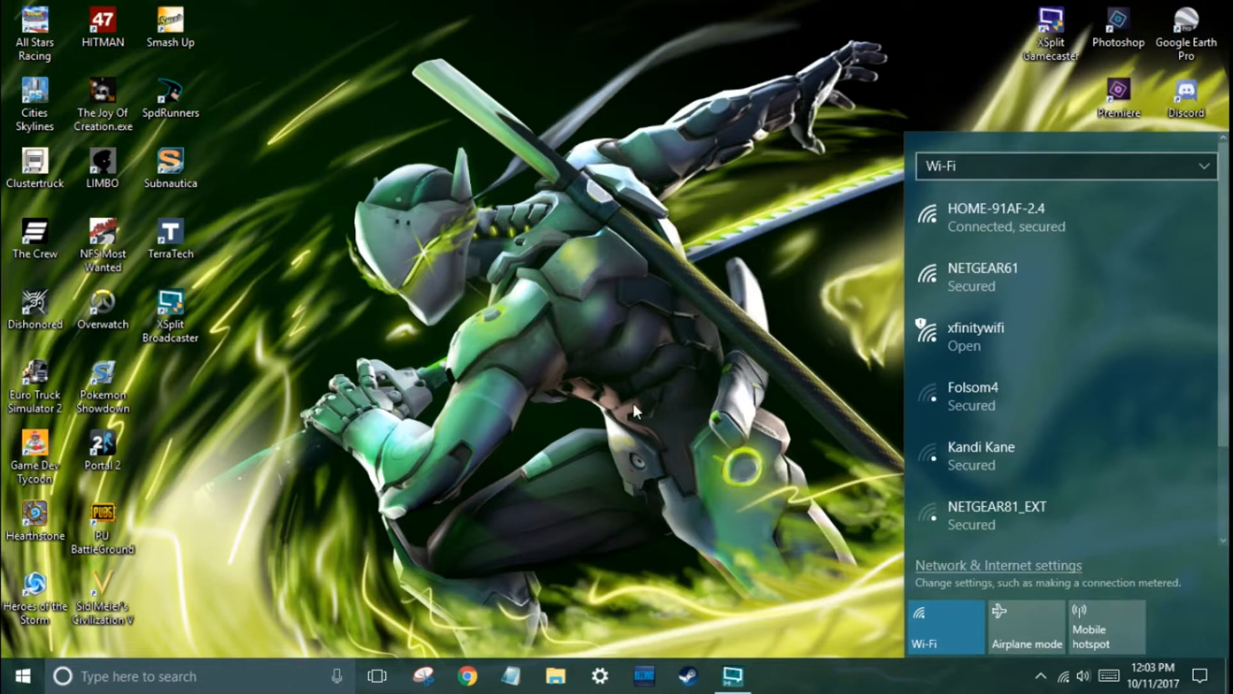
{"action": "mouse_move", "coordinate": [932, 155]}
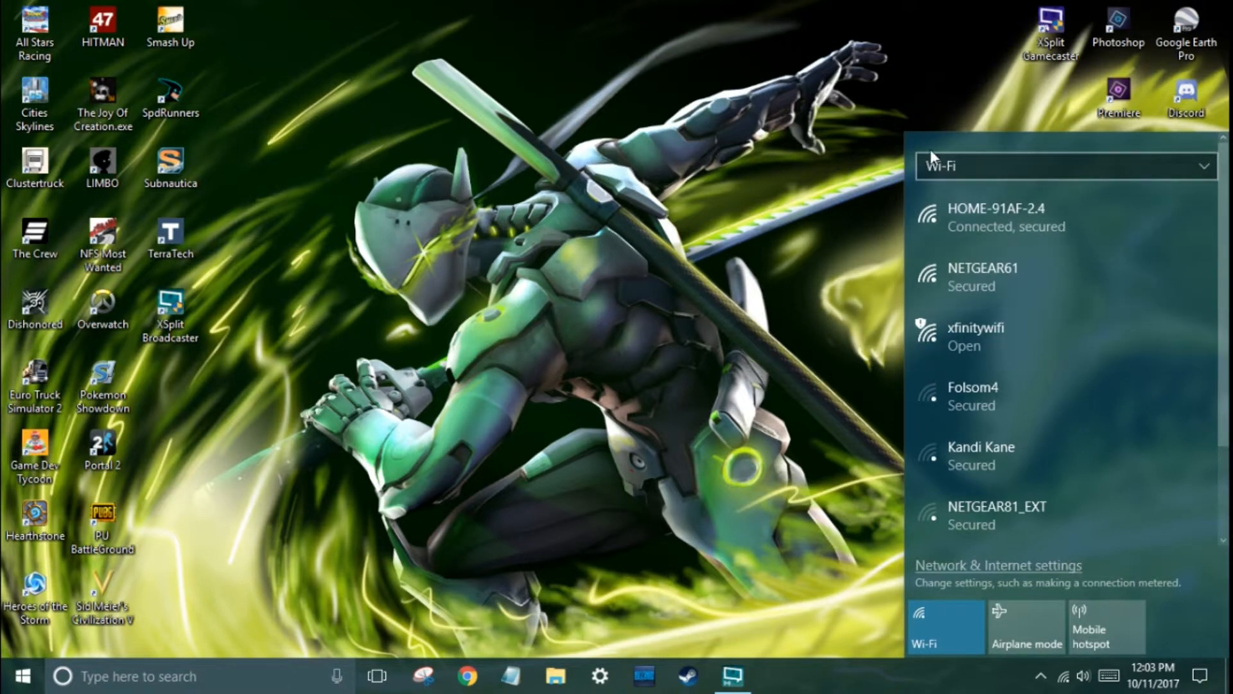
Step: Switch the flyout to the Wi-Fi 2 adapter and connect it to HOME-91AF-5
{"action": "left_click", "coordinate": [1064, 165]}
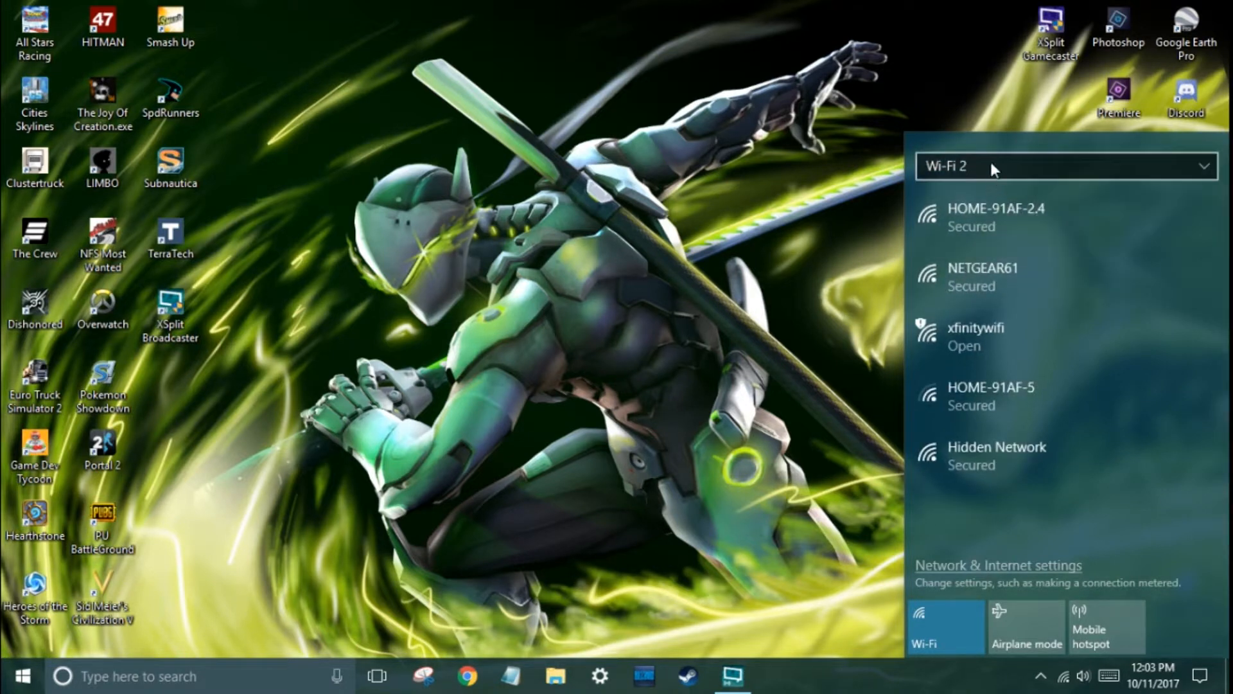
{"action": "mouse_move", "coordinate": [1019, 183]}
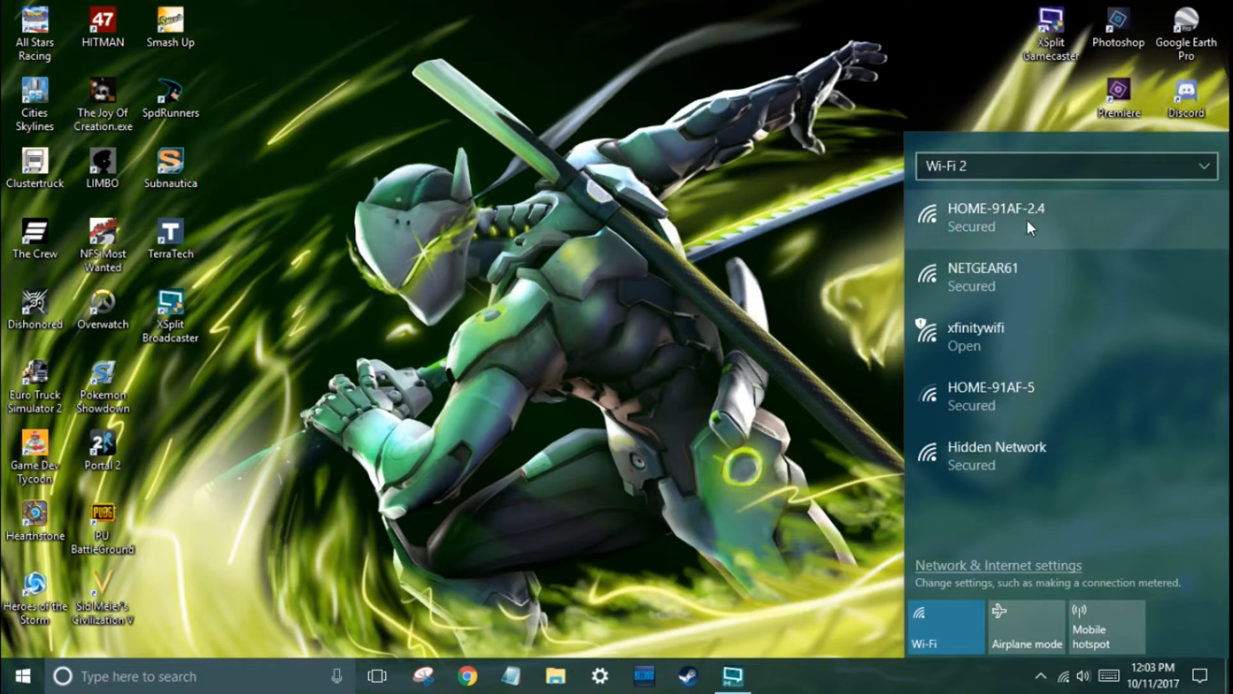
{"action": "mouse_move", "coordinate": [1054, 402]}
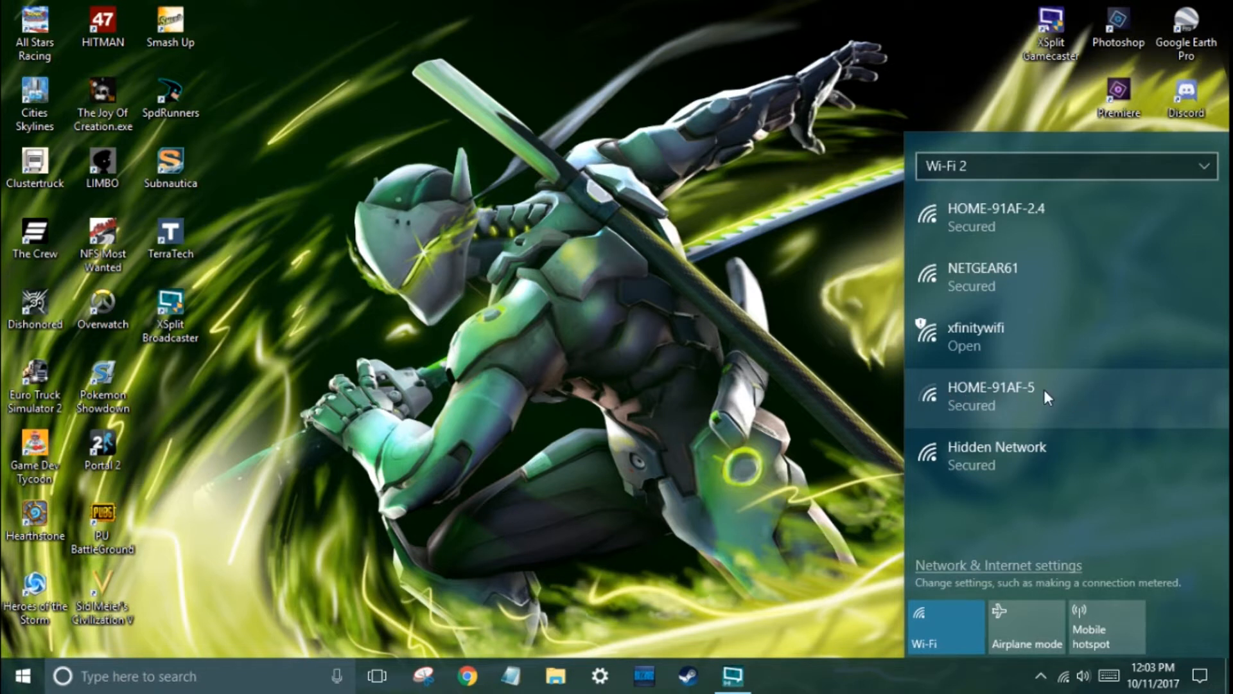
{"action": "mouse_move", "coordinate": [984, 218]}
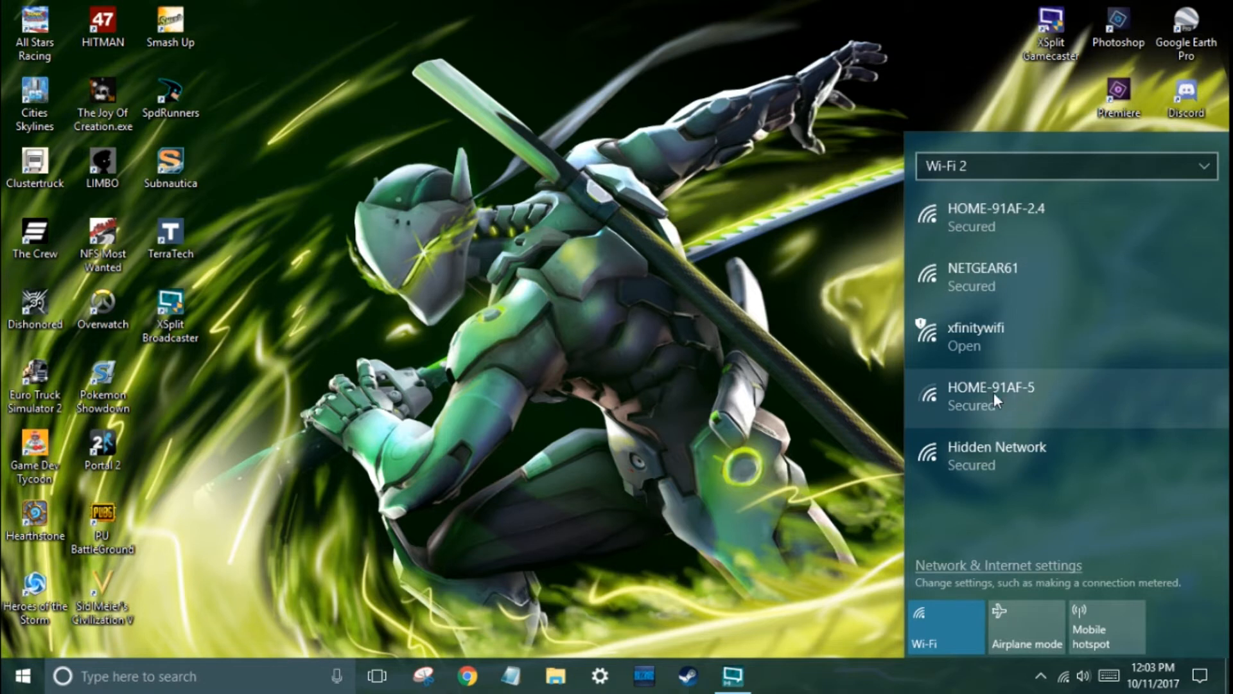
{"action": "left_click", "coordinate": [992, 386]}
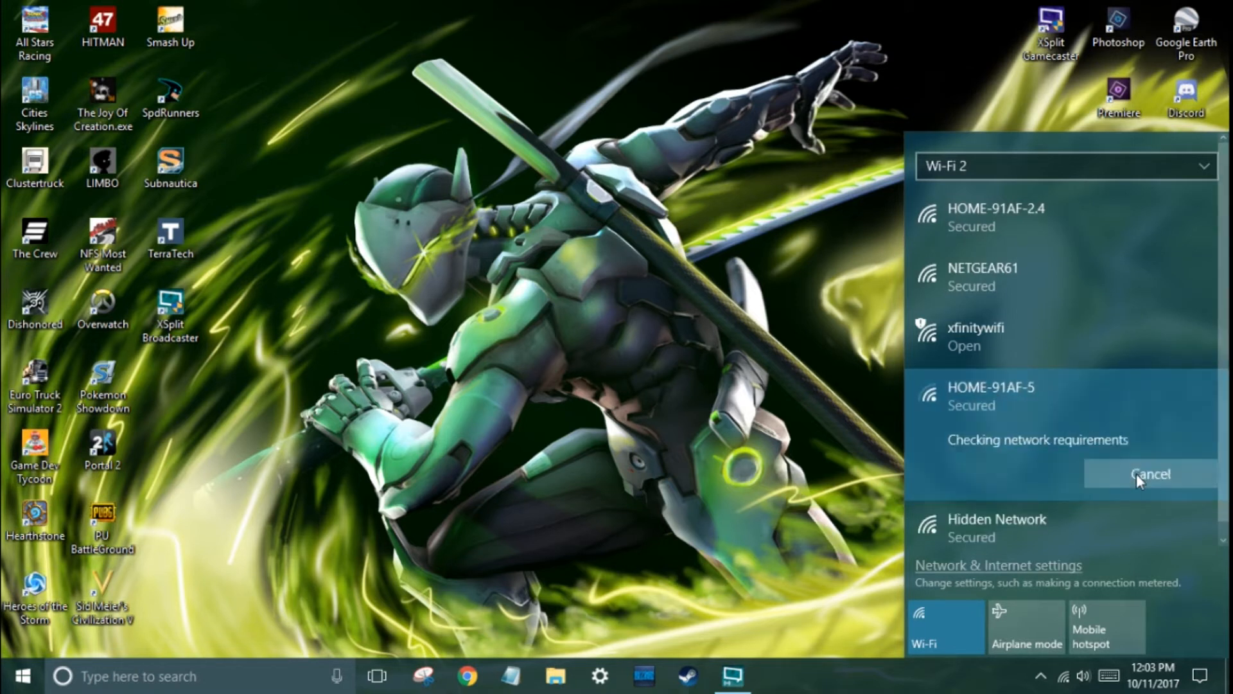